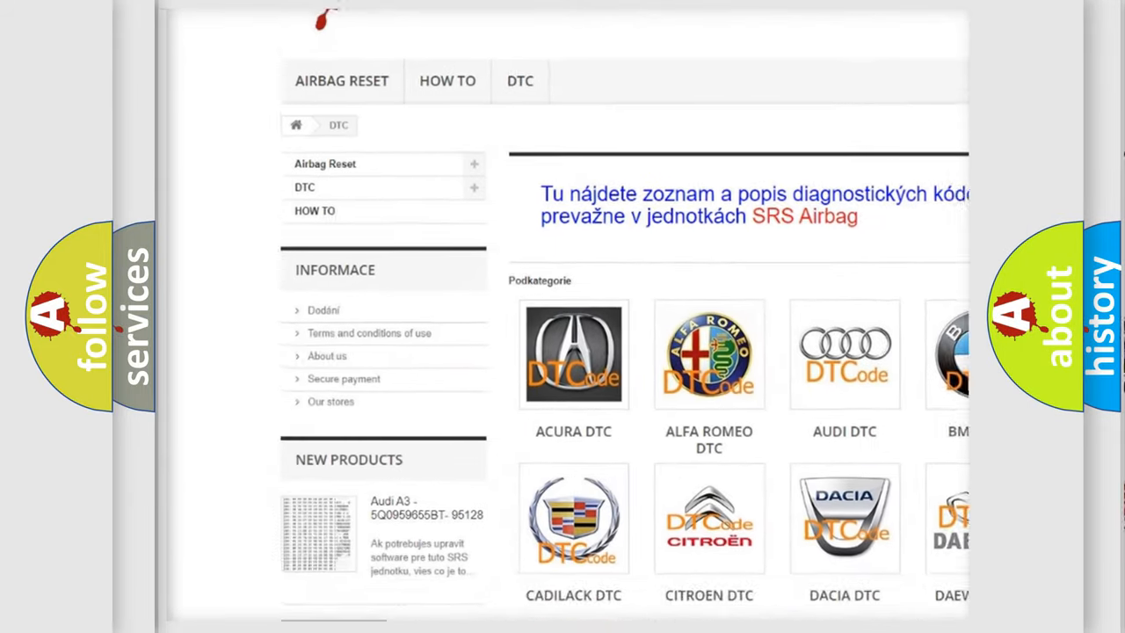
{"action": "scroll", "scroll_direction": "down", "scroll_amount": 3}
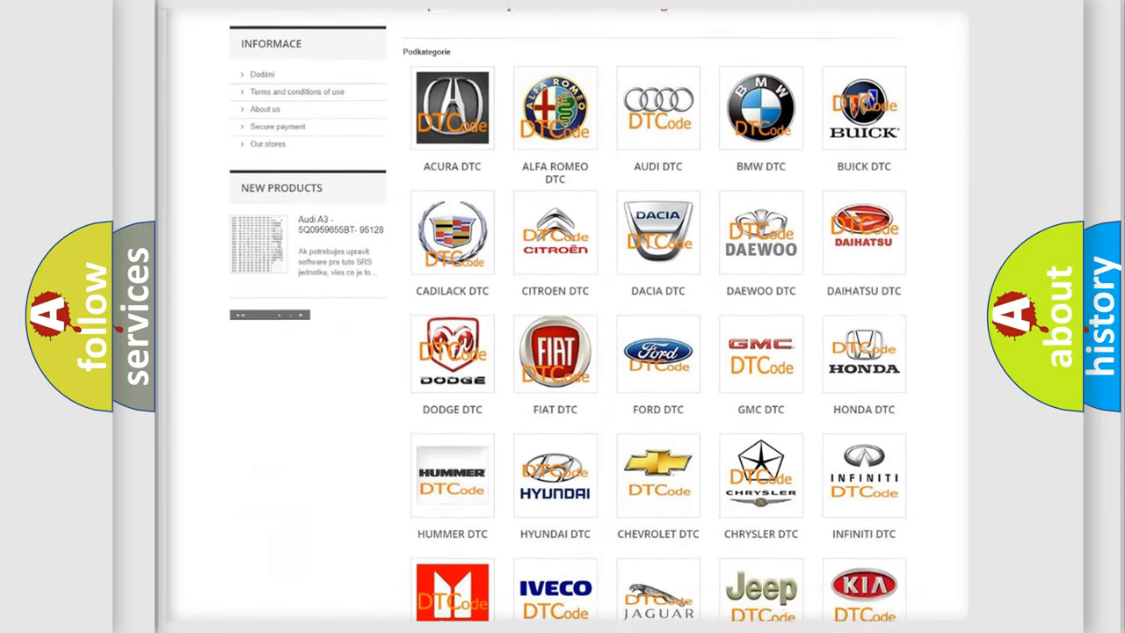
{"action": "scroll", "scroll_direction": "down", "scroll_amount": 3}
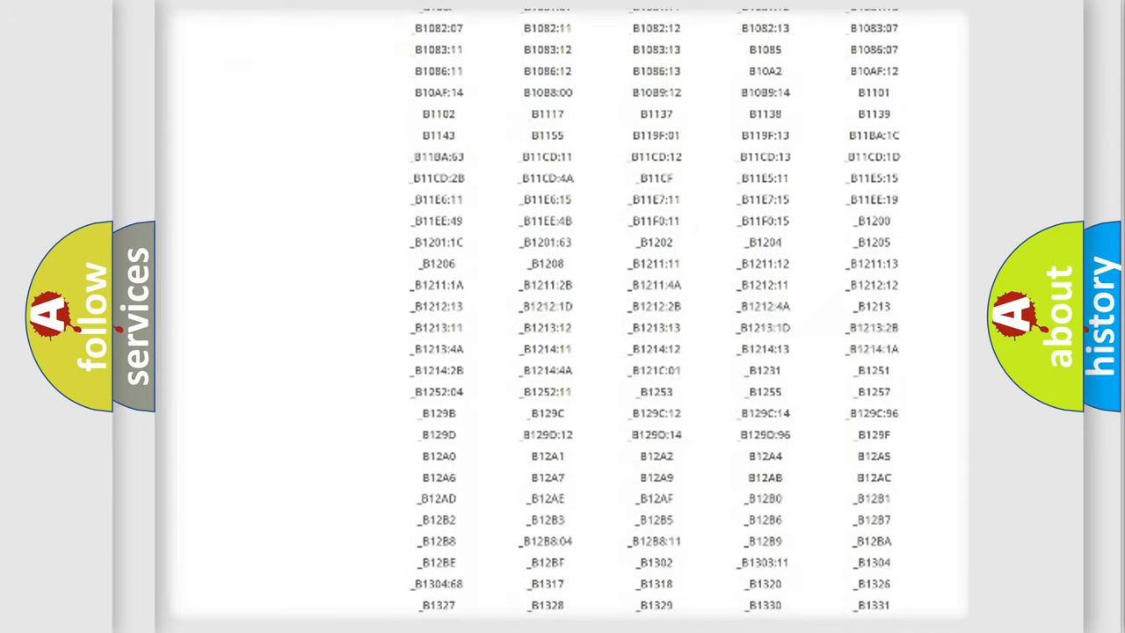
{"action": "scroll", "scroll_direction": "down", "scroll_amount": 3}
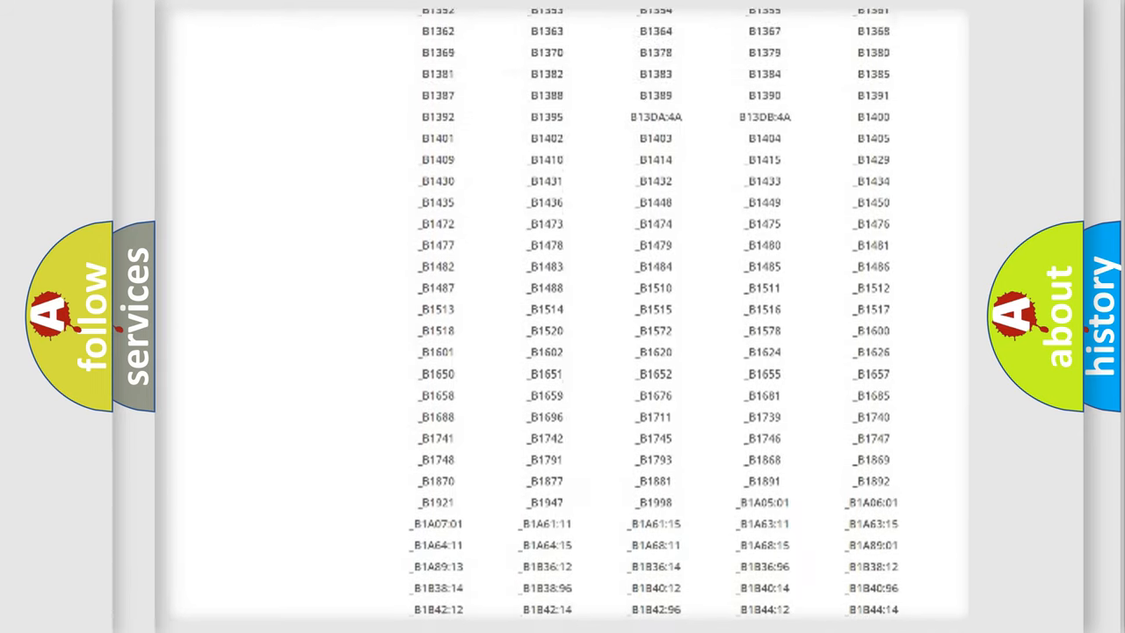